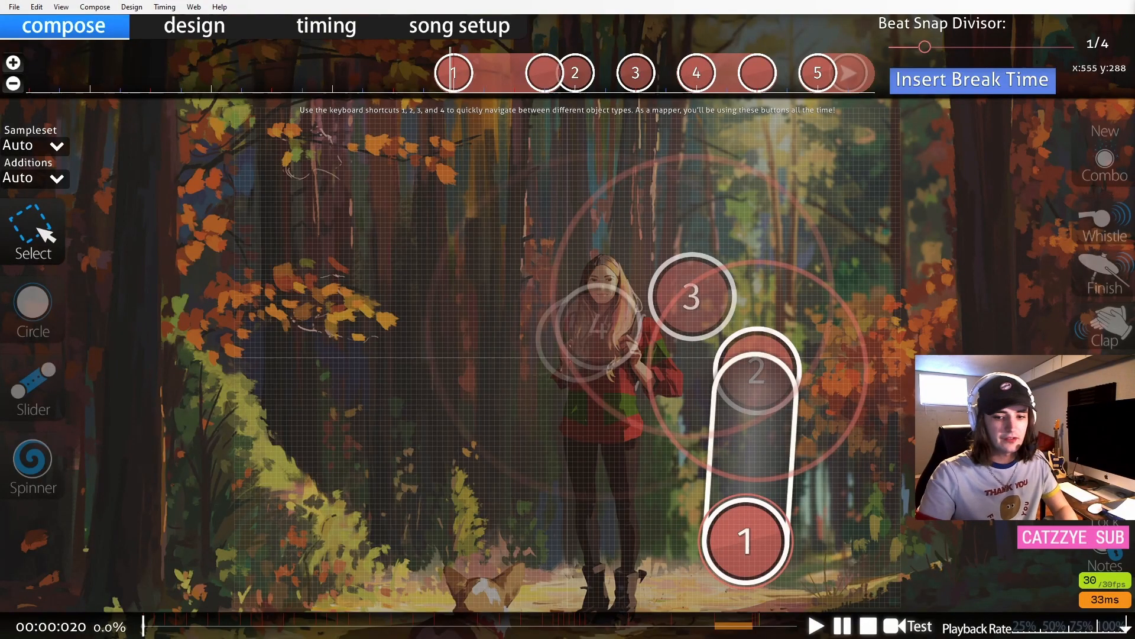
Step: Create a new difficulty and confirm its name as 'Insane' in Song Setup
{"action": "left_click", "coordinate": [458, 26]}
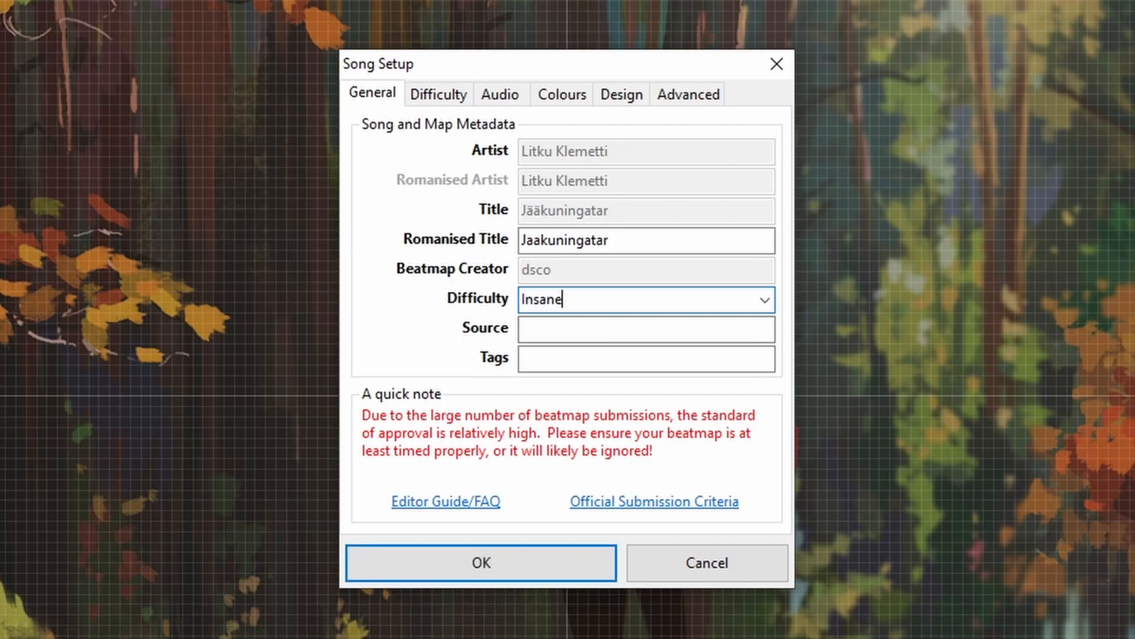
{"action": "left_click", "coordinate": [480, 563]}
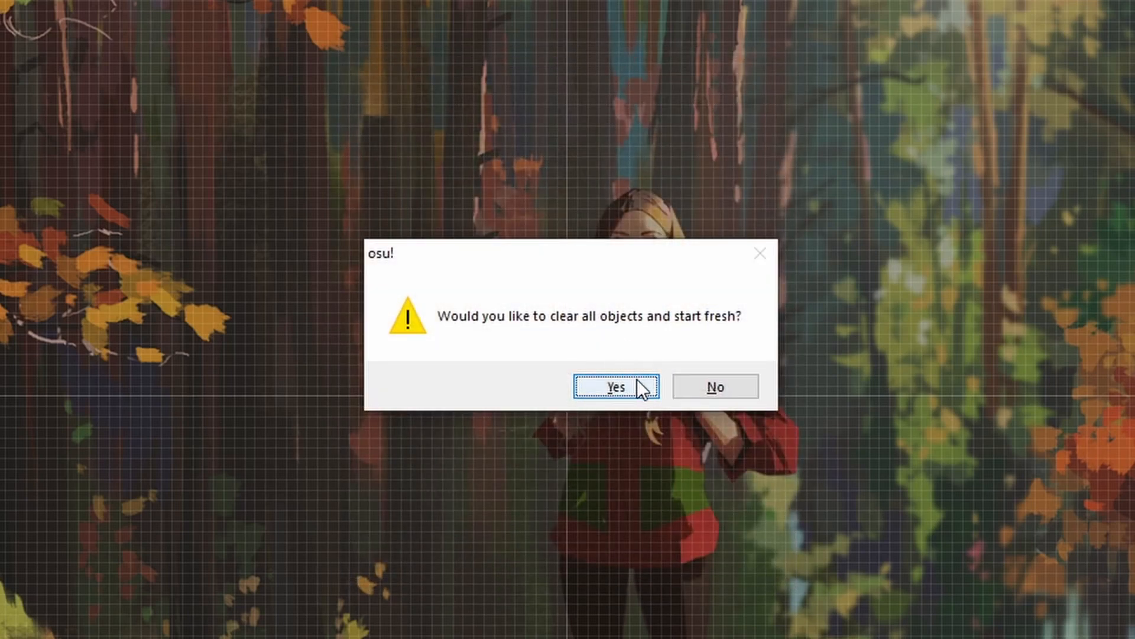
Step: Clear all objects, lower slider velocity to 1.60, and open the difficulty settings
{"action": "left_click", "coordinate": [615, 387]}
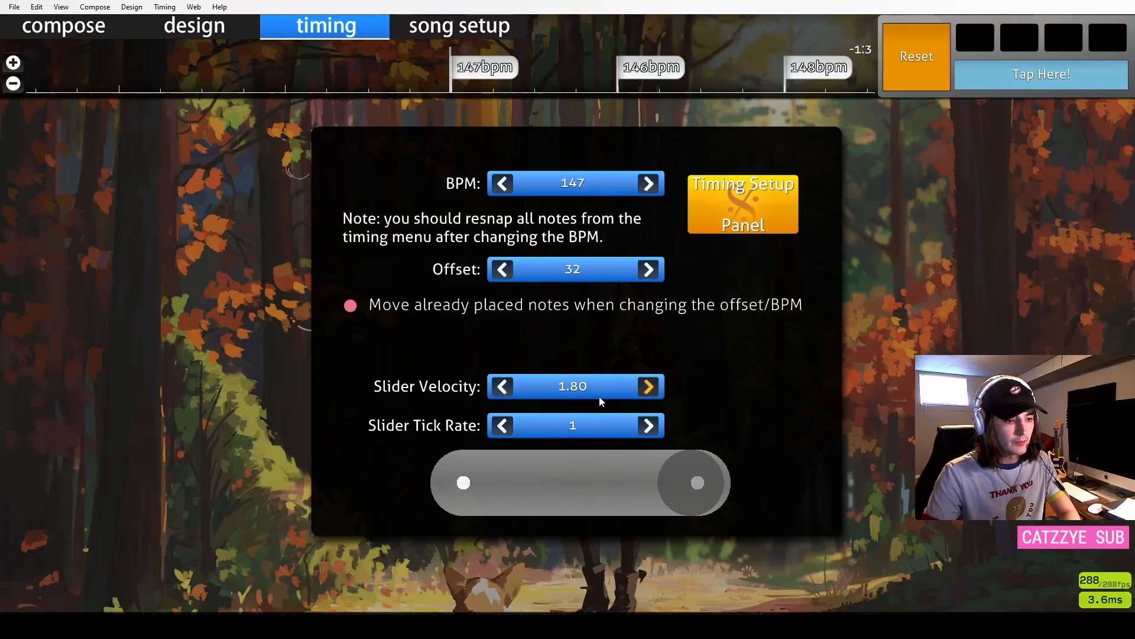
{"action": "left_click", "coordinate": [502, 386]}
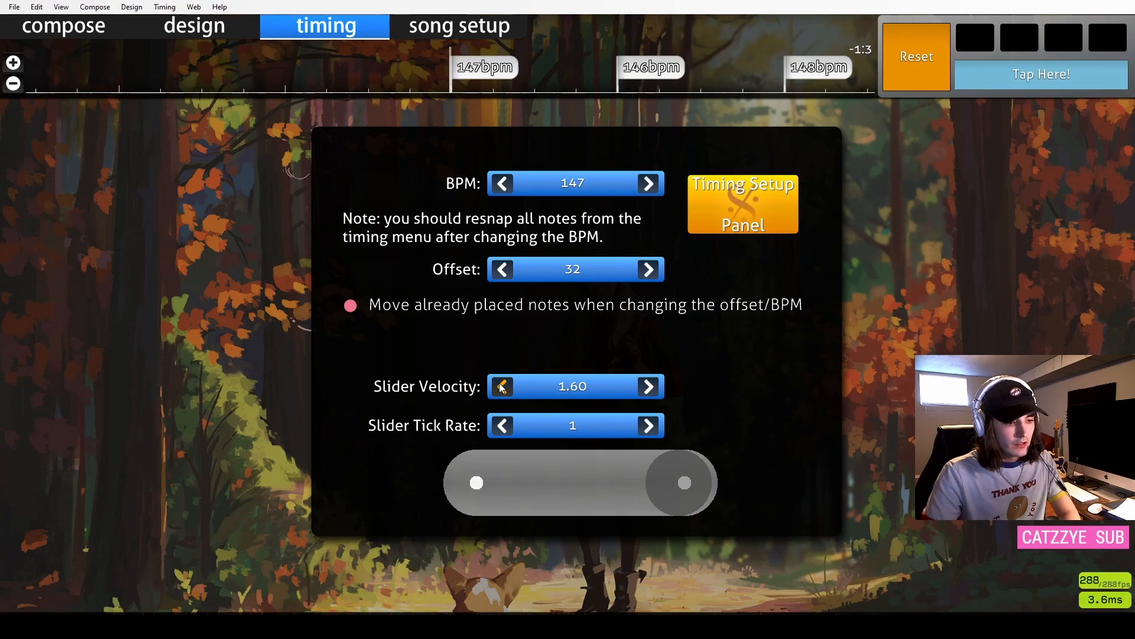
{"action": "left_click", "coordinate": [63, 26]}
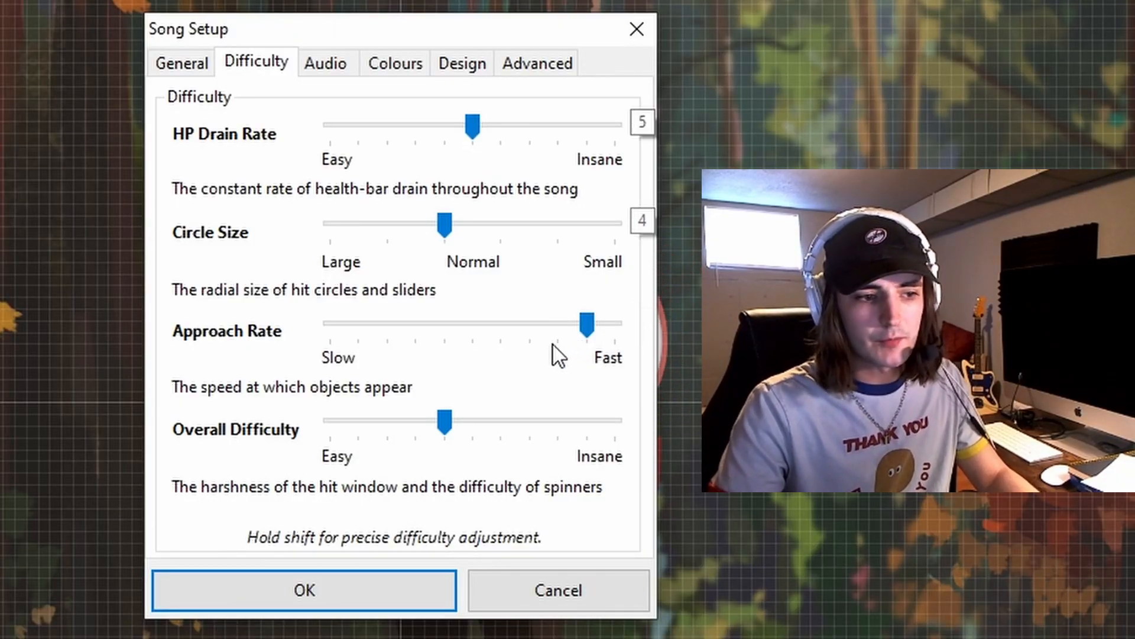
Step: Drag Overall Difficulty toward the Insane end and confirm the difficulty settings
{"action": "left_click_drag", "start_coordinate": [587, 322], "coordinate": [583, 322]}
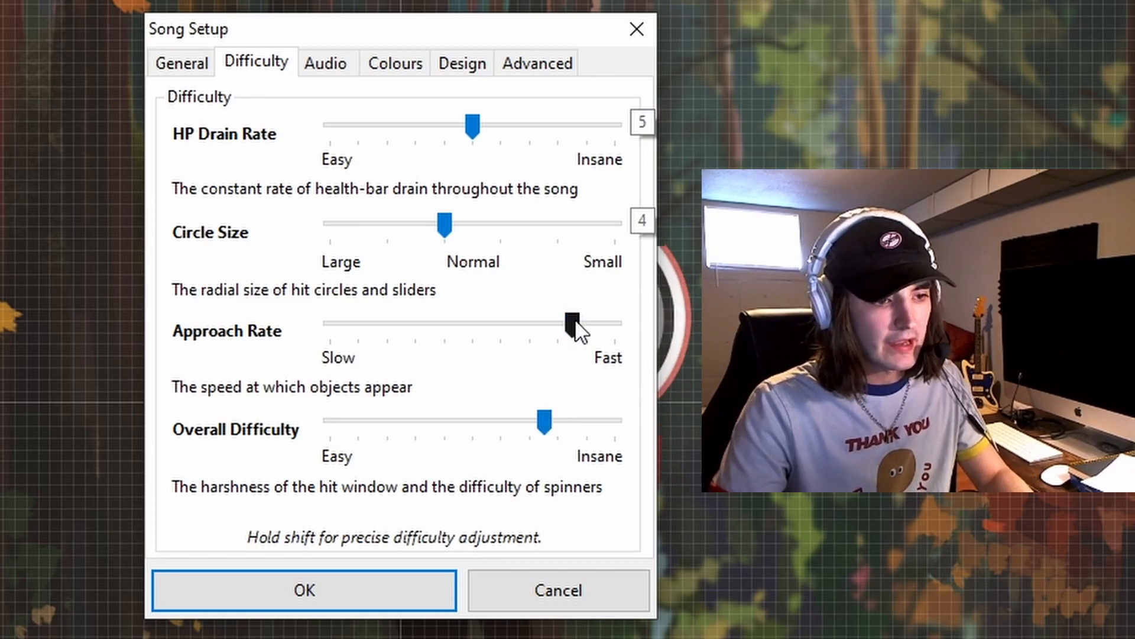
{"action": "left_click", "coordinate": [304, 590]}
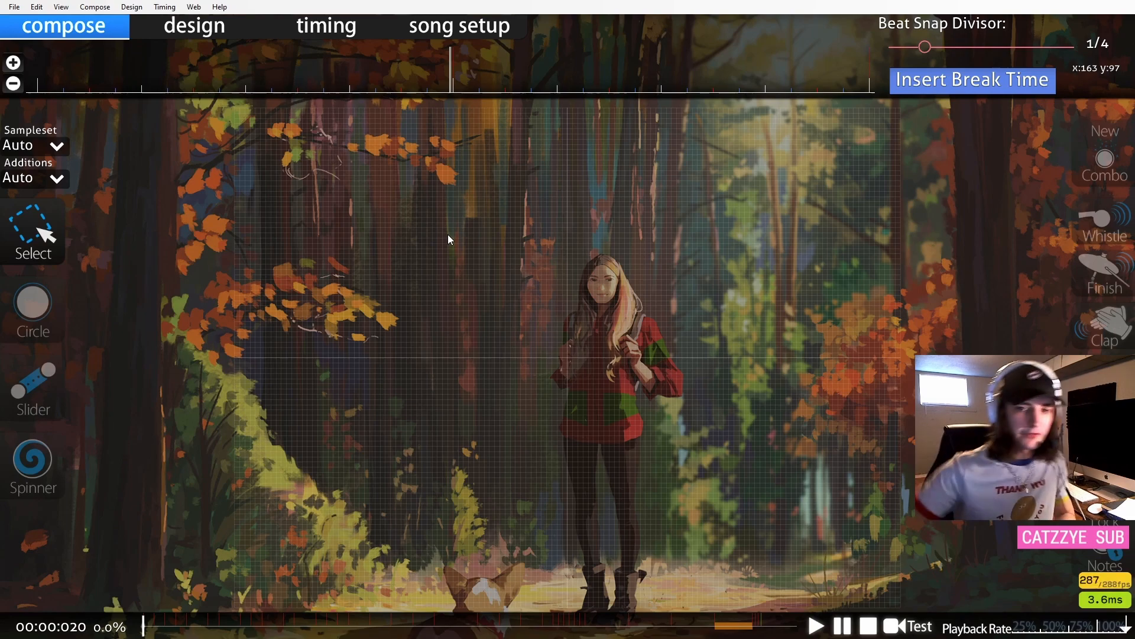
{"action": "mouse_move", "coordinate": [523, 244]}
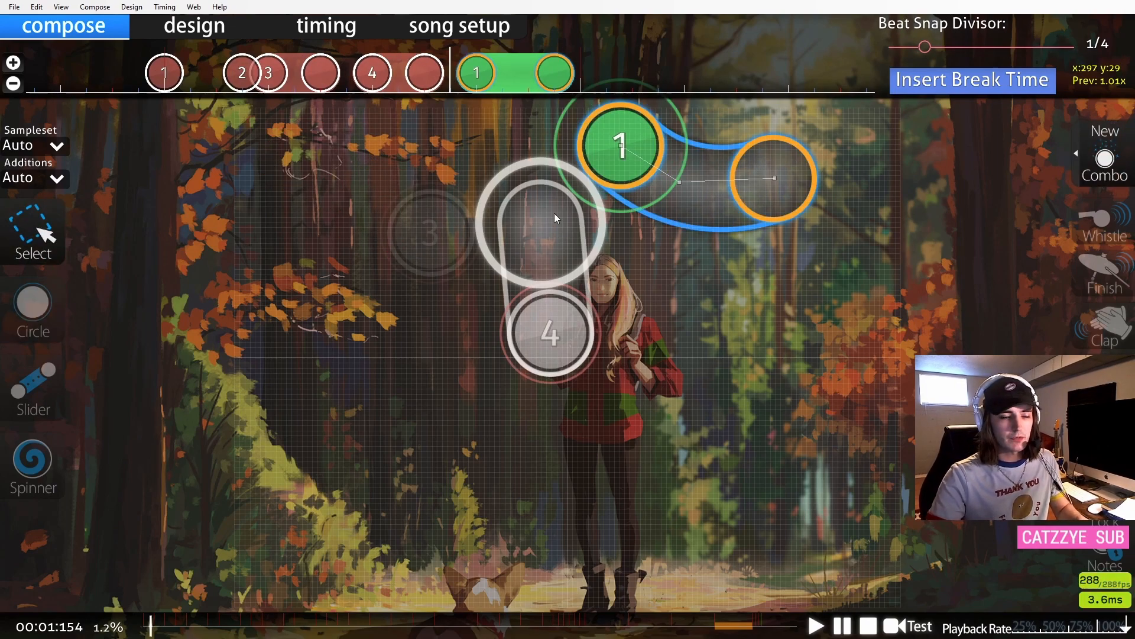
Step: Convert the selected slider into a five-note stream with Ctrl+Shift+F
{"action": "key", "text": "ctrl+shift+f"}
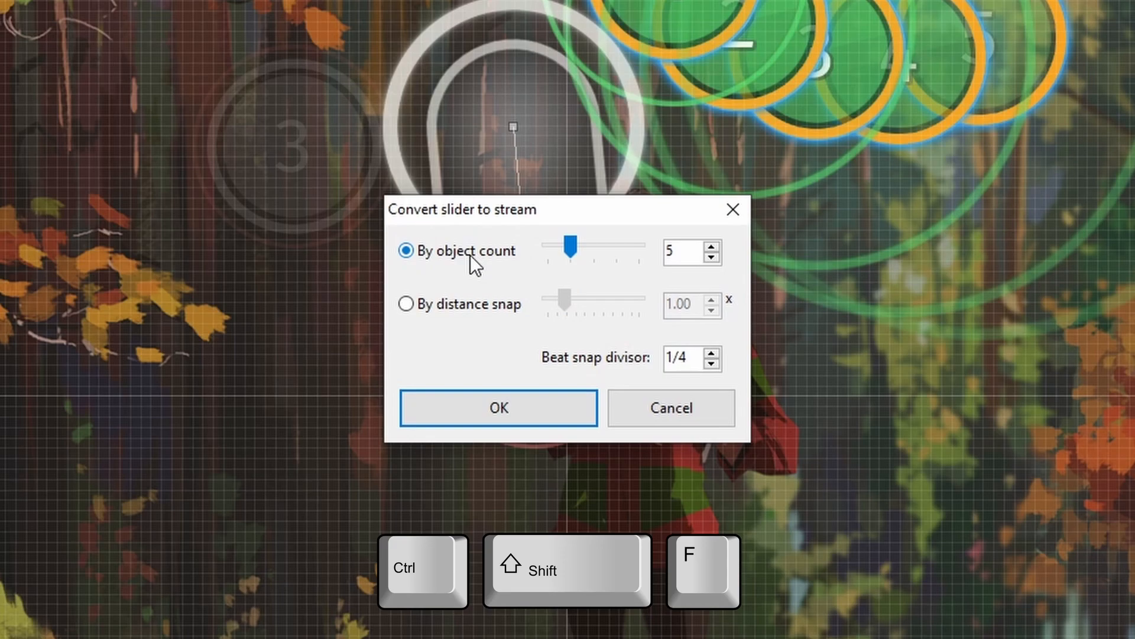
{"action": "left_click", "coordinate": [497, 407]}
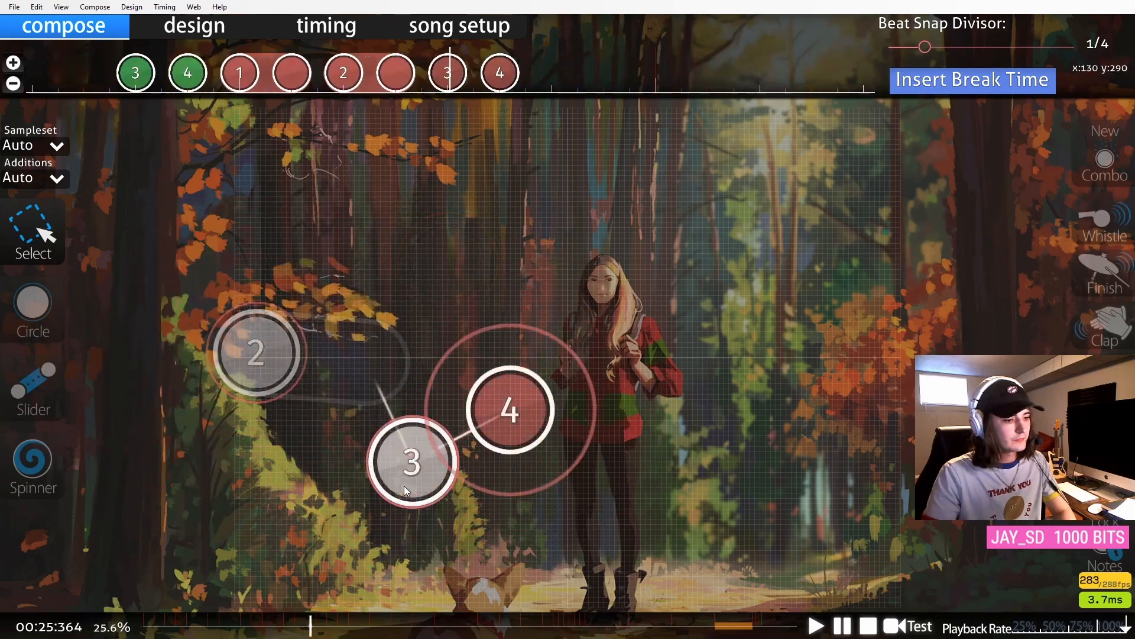
Step: Pick a tool from the left compose toolbar while charting the jump section
{"action": "left_click", "coordinate": [32, 388]}
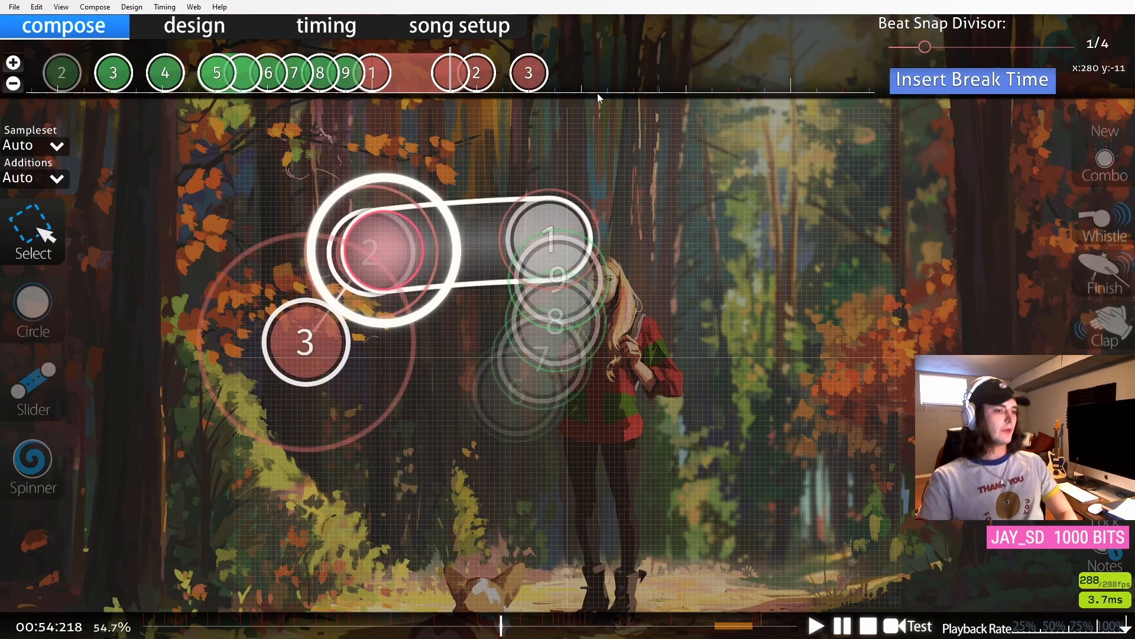
Step: Add a 1.25x inherited slider velocity point at 01:06:980
{"action": "left_click", "coordinate": [920, 626]}
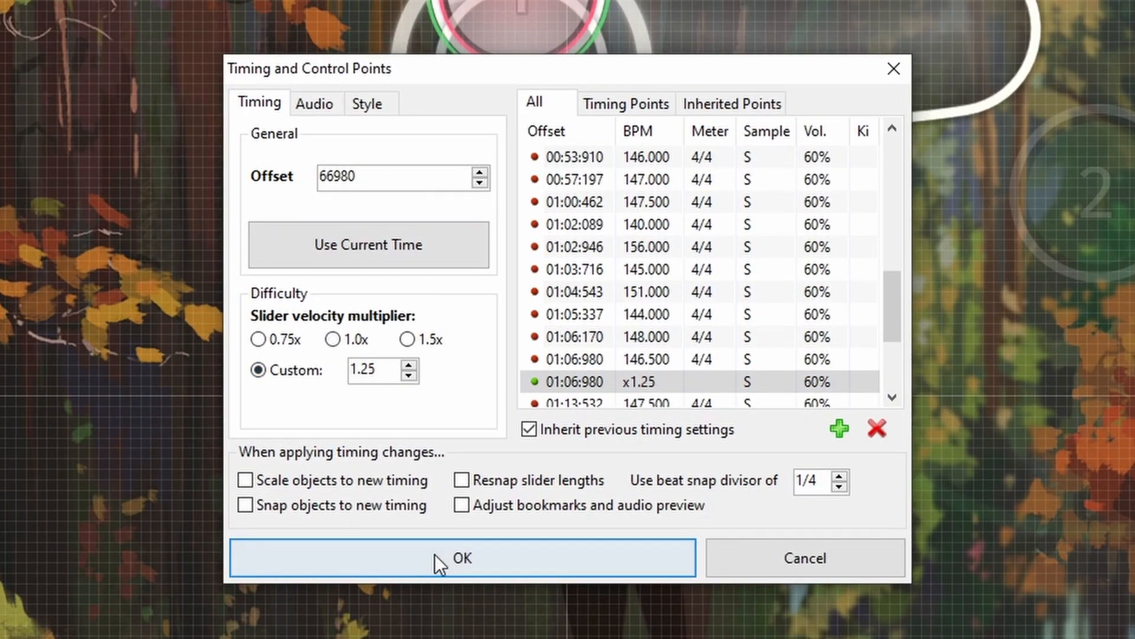
{"action": "left_click", "coordinate": [461, 558]}
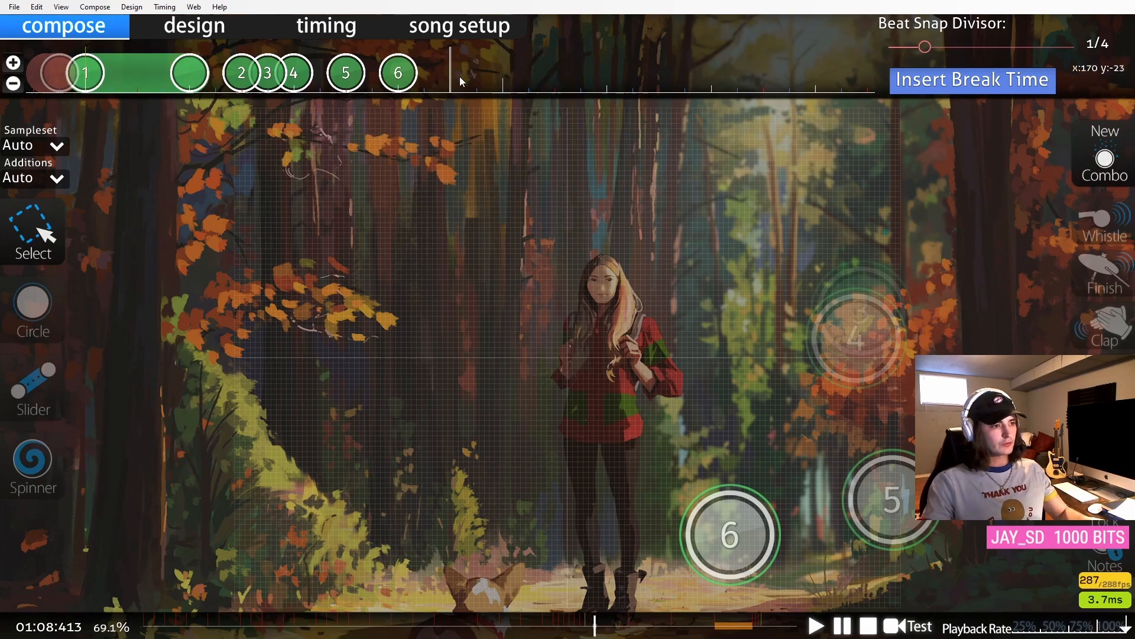
Step: Save the Insane map and start a test play from the beginning
{"action": "key", "text": "ctrl+s"}
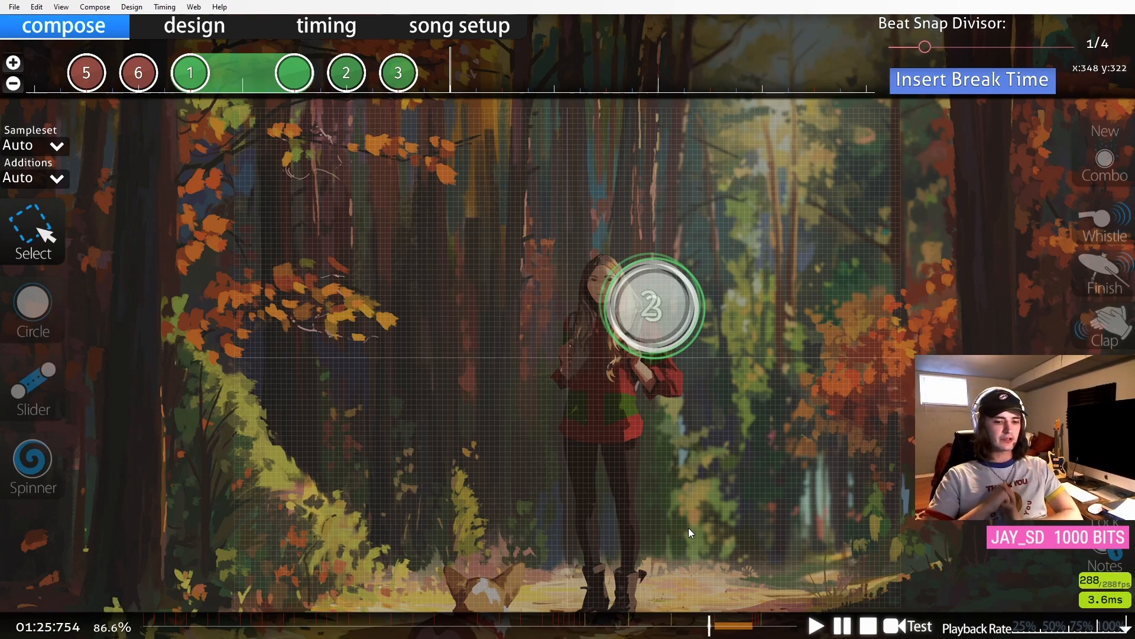
{"action": "key", "text": "ctrl+s"}
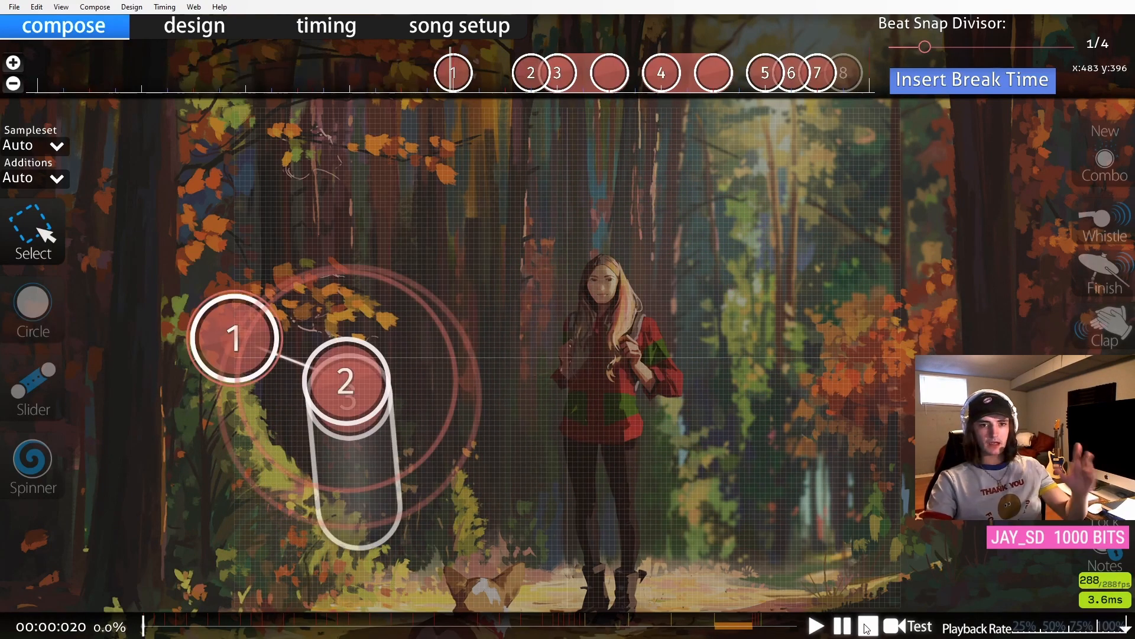
{"action": "left_click", "coordinate": [920, 626]}
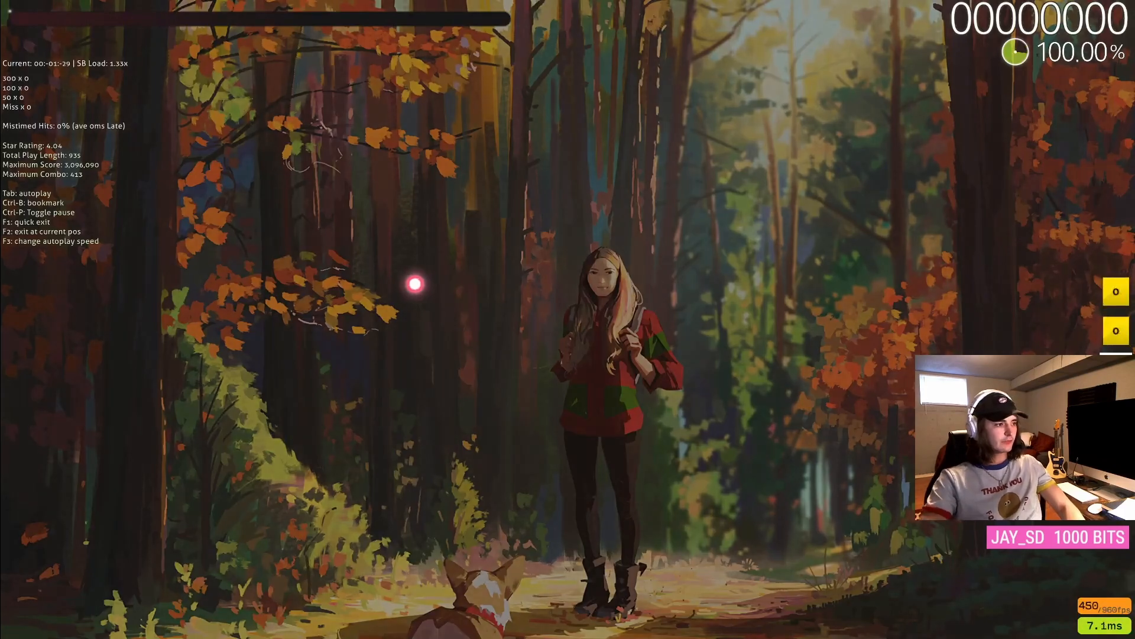